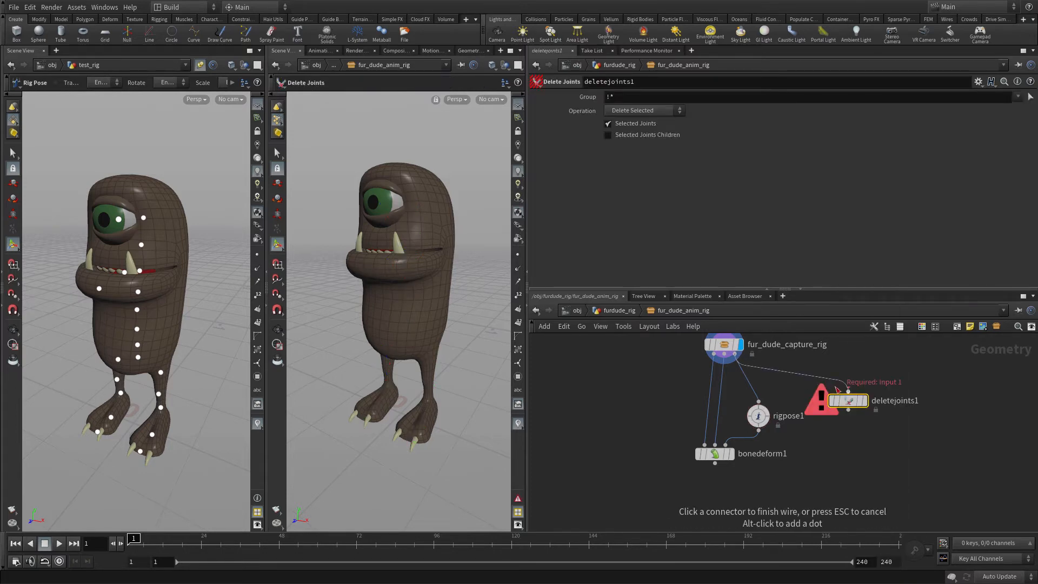
# - Connect fur_dude_capture_rig into the Delete Joints node that removes the right-leg joints
pyautogui.click(832, 400)
pyautogui.write('ske')
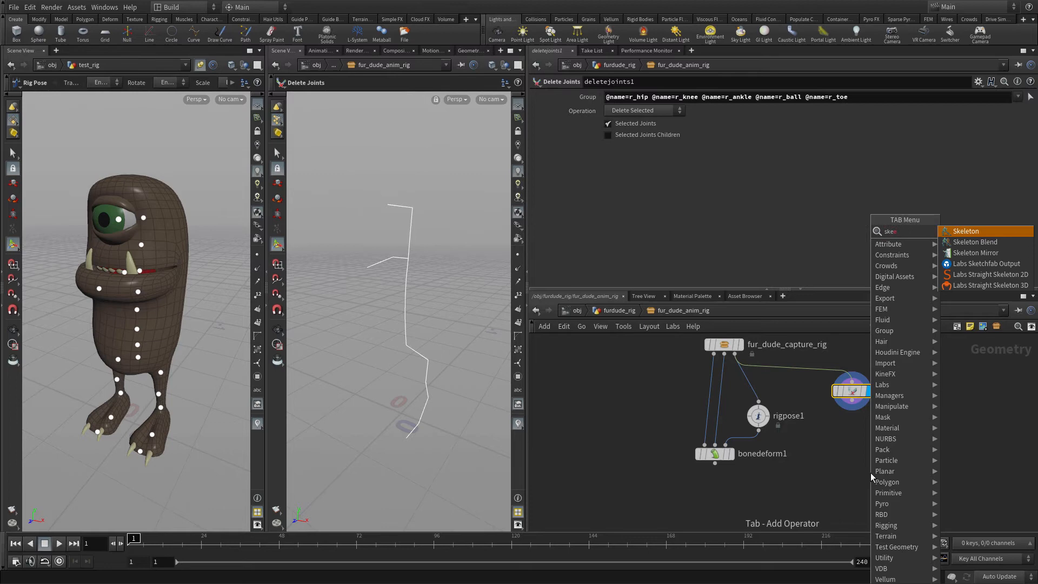
# - Place a Skeleton SOP below deletejoints1 and display it, with joint axes in a maximized viewport
pyautogui.click(965, 231)
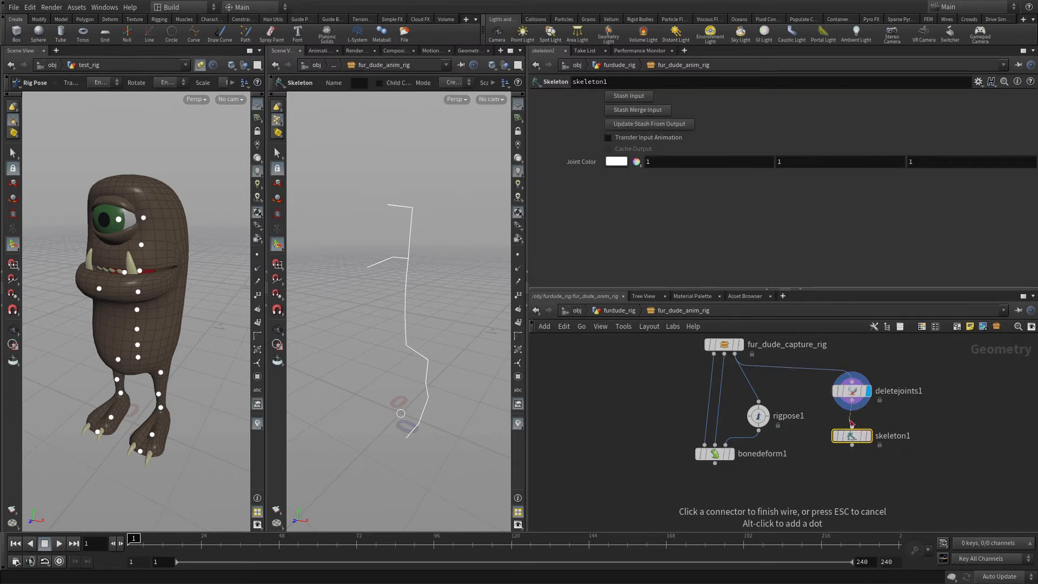
pyautogui.click(852, 435)
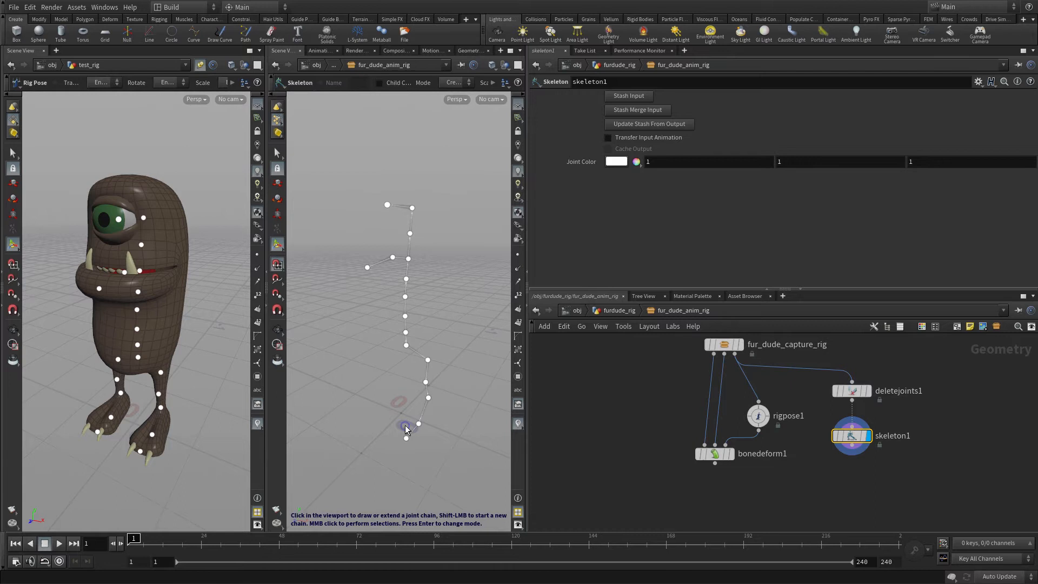
pyautogui.click(461, 412)
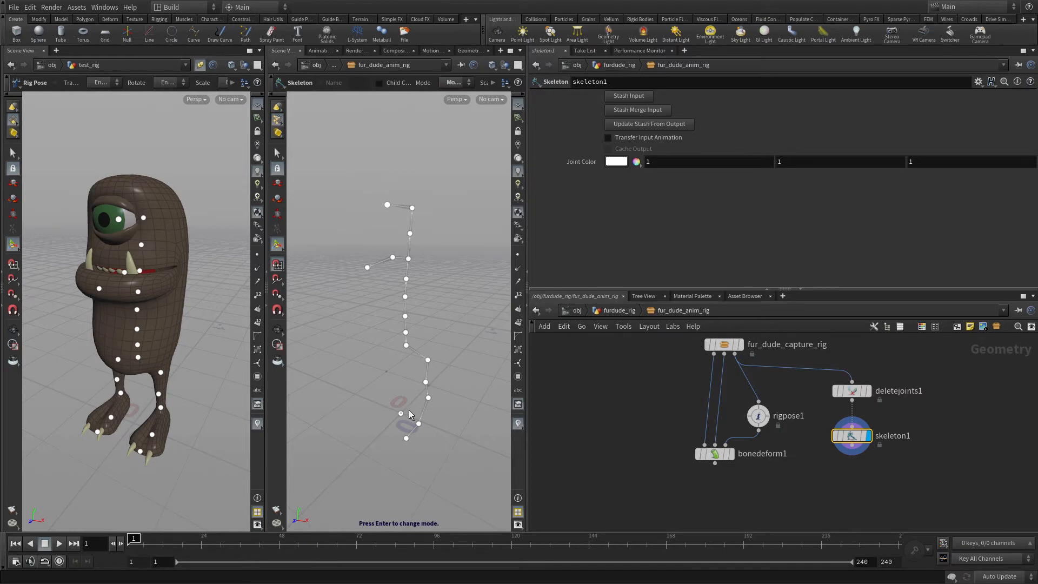
pyautogui.click(401, 412)
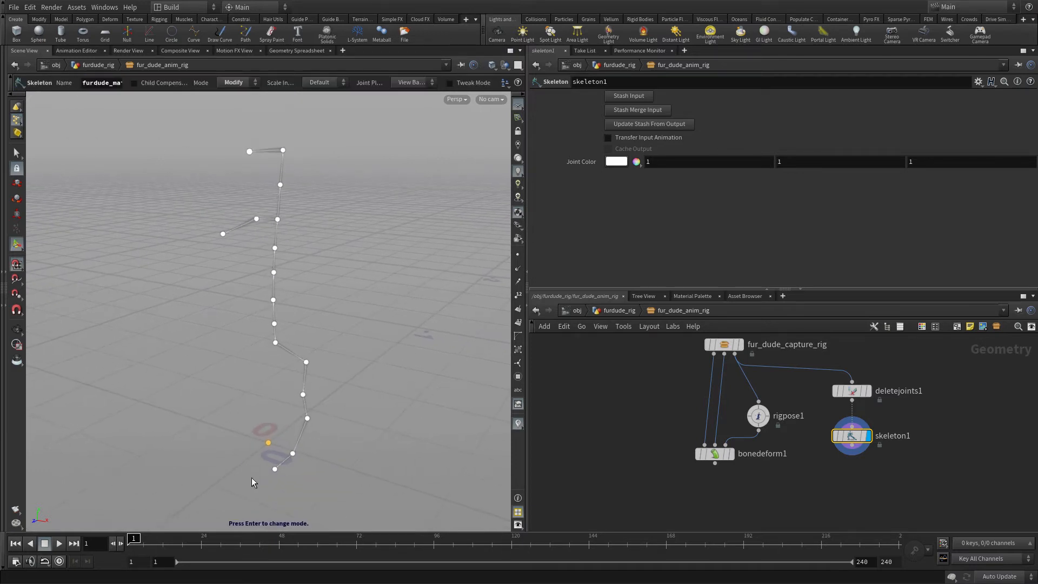
pyautogui.moveTo(340, 382)
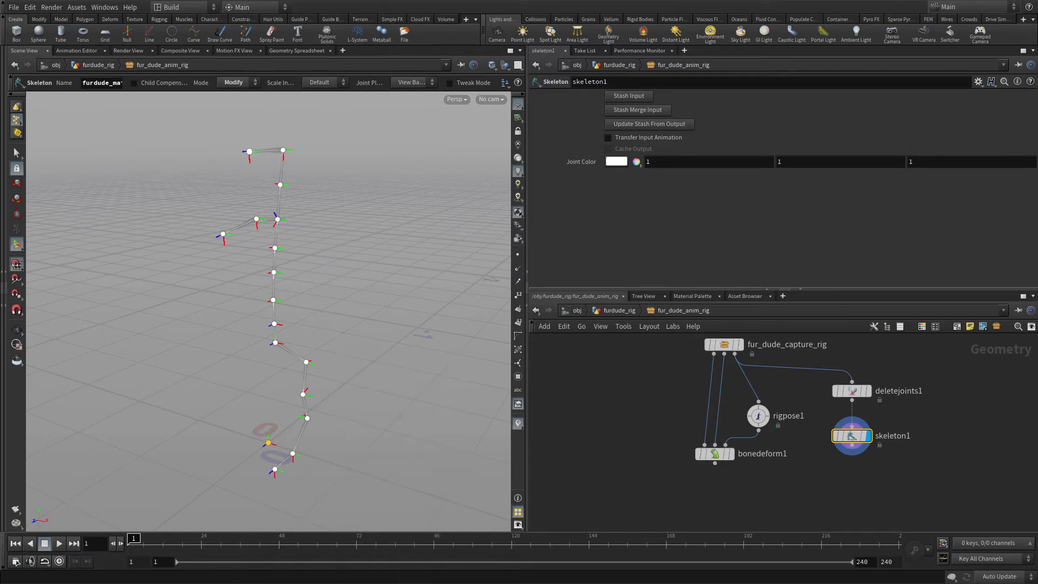
pyautogui.click(292, 454)
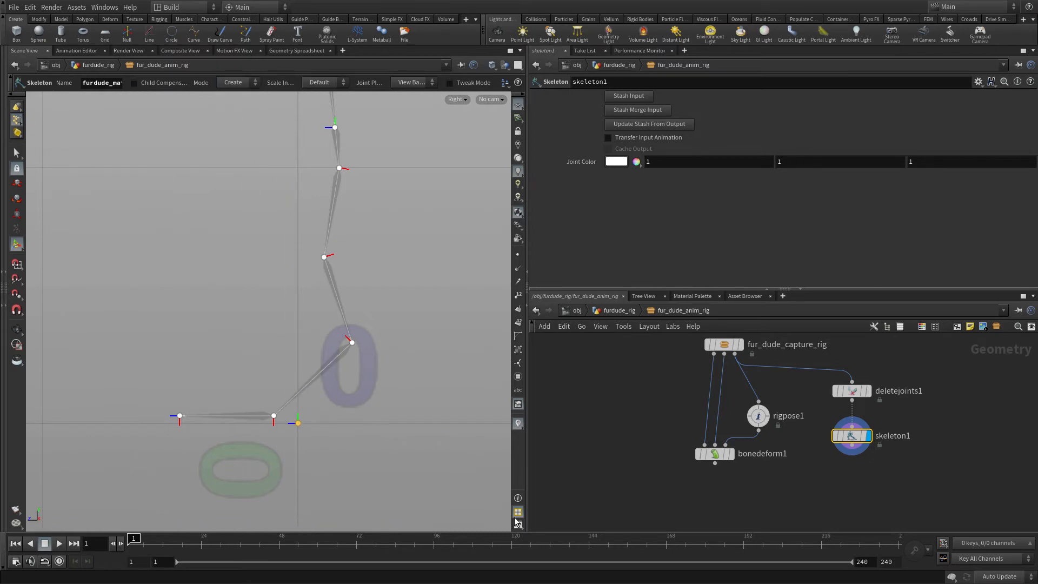
# - In Right view, create a joint behind the foot, then rename it l_heel in Modify mode
pyautogui.click(379, 463)
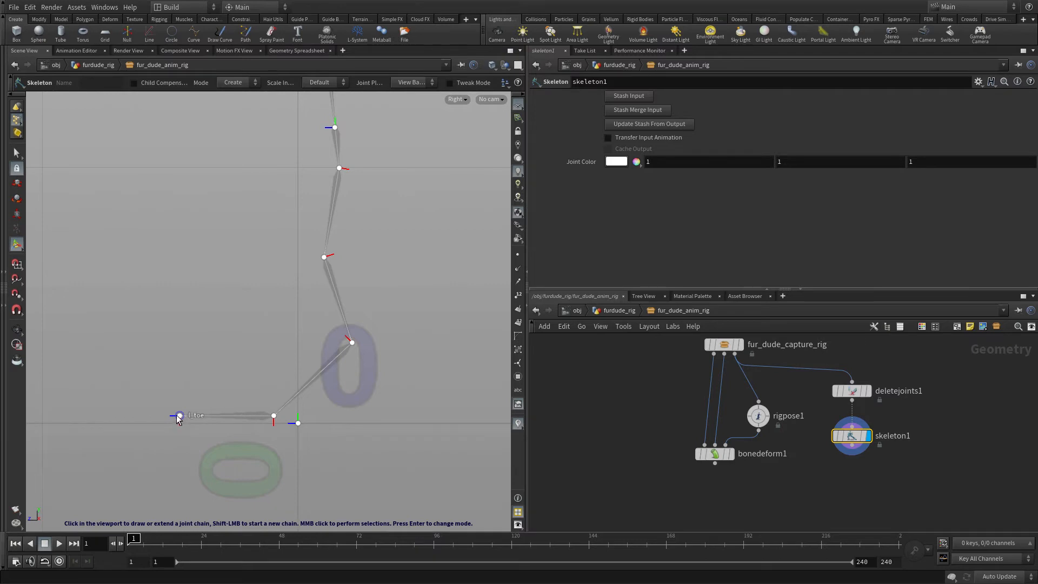
pyautogui.click(347, 424)
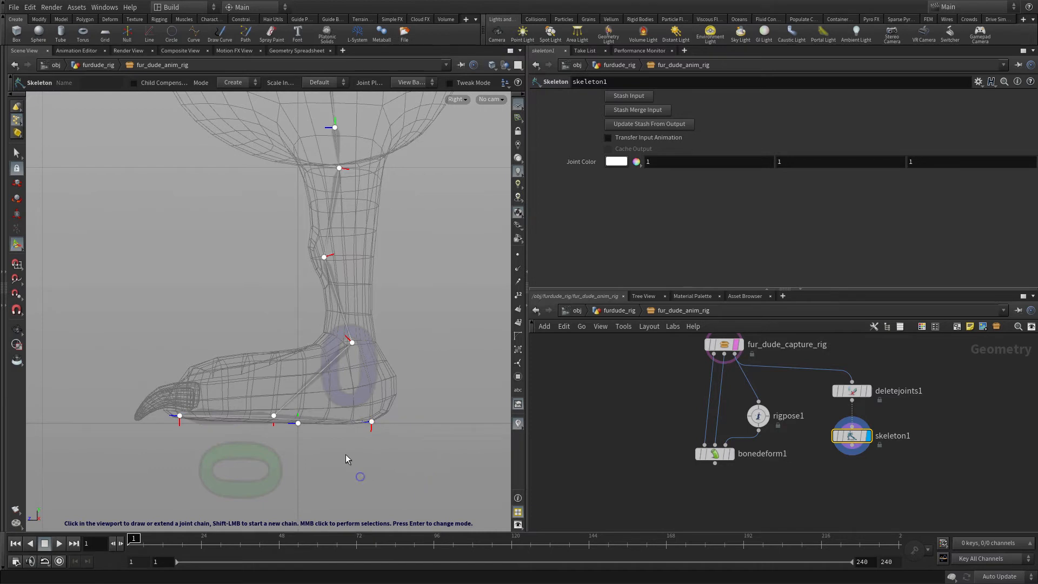
pyautogui.click(236, 83)
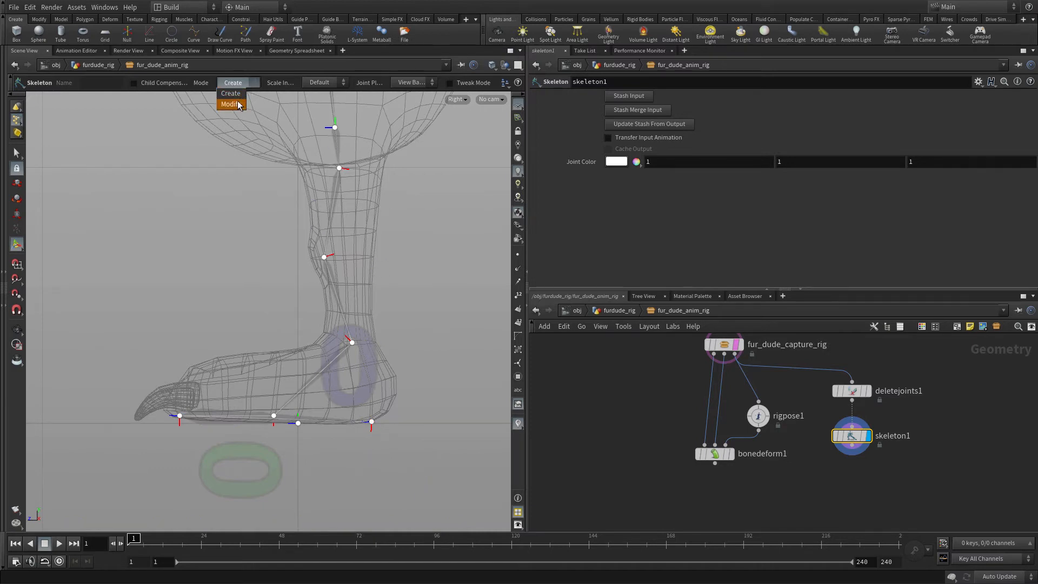
pyautogui.click(230, 104)
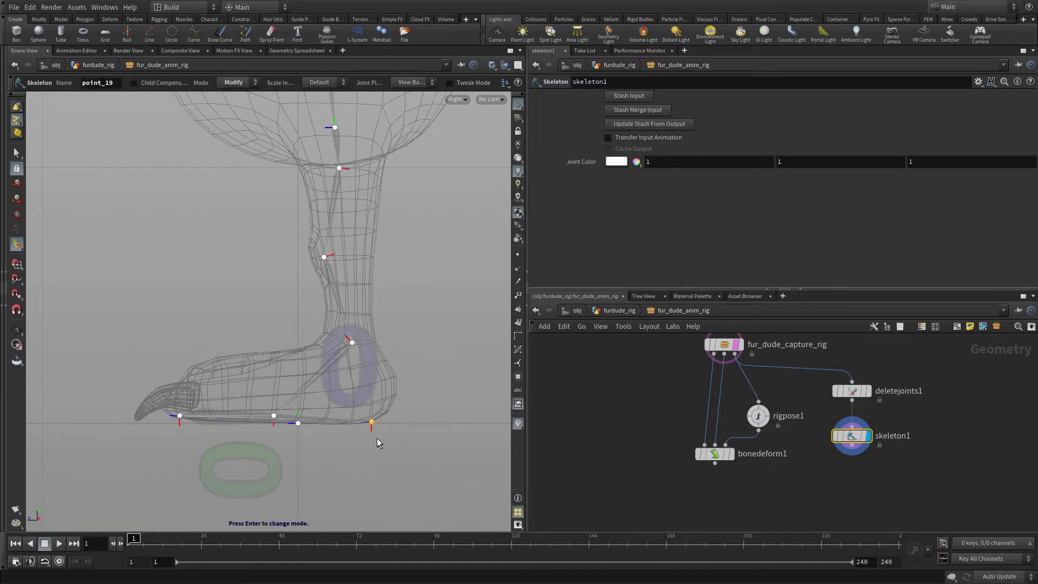
pyautogui.doubleClick(98, 82)
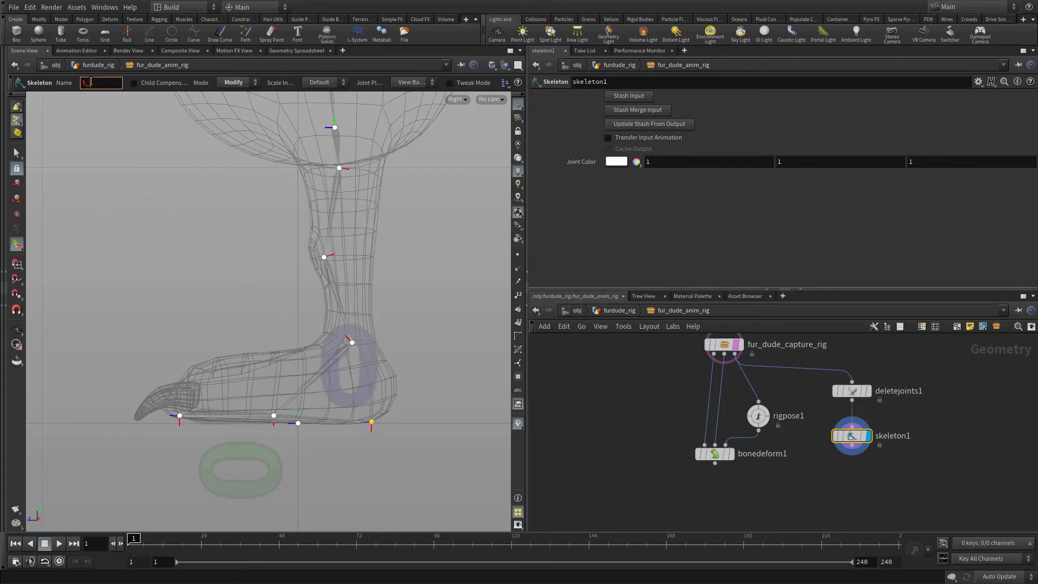
pyautogui.write('l_heel')
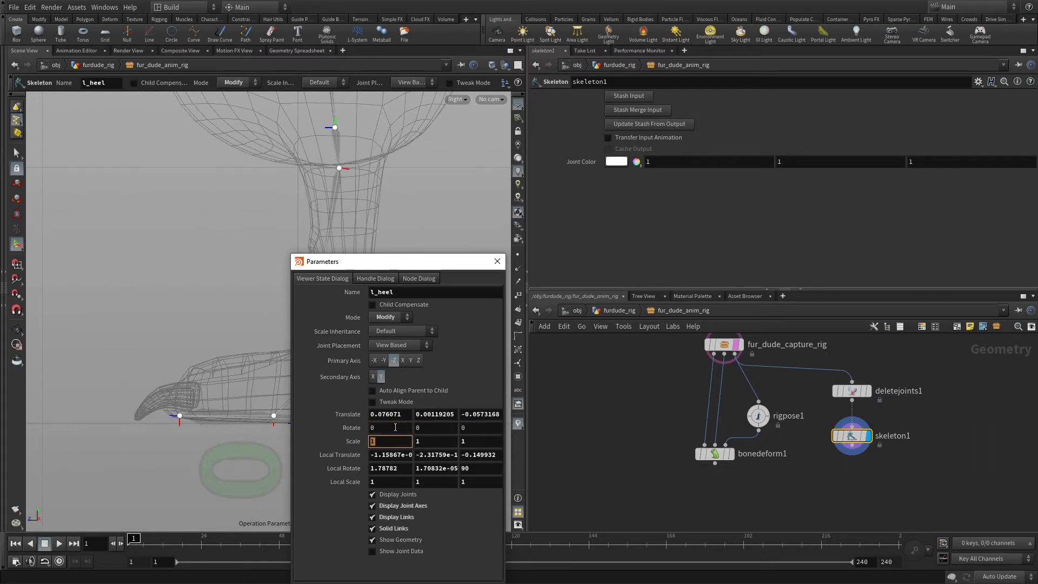
pyautogui.click(497, 260)
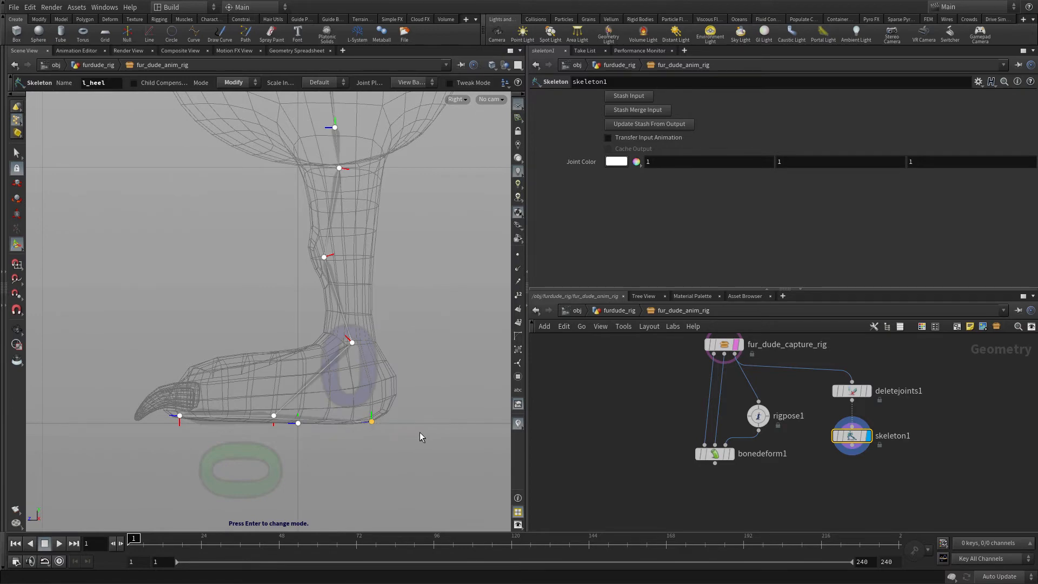
pyautogui.moveTo(424, 387)
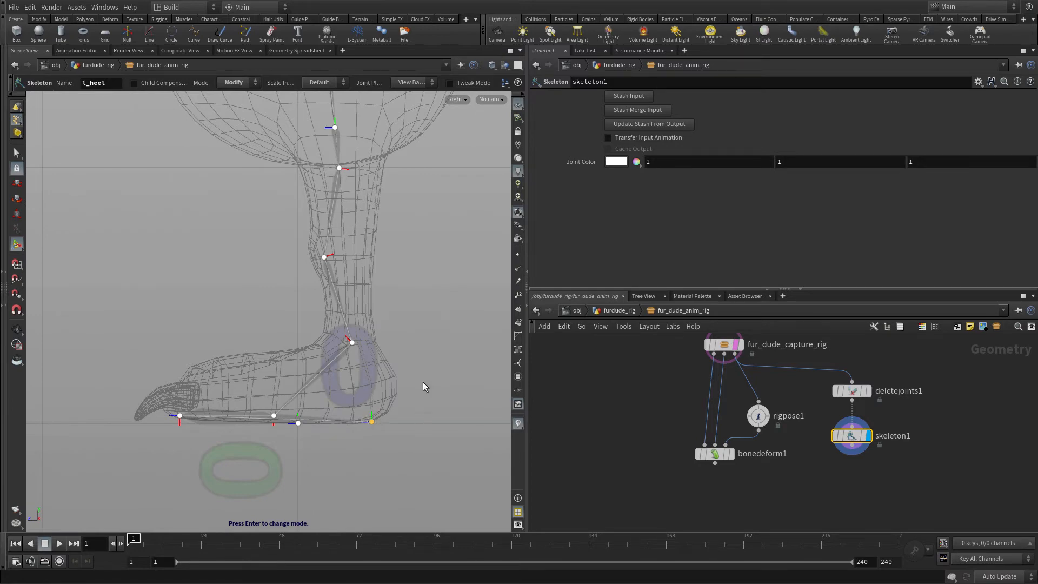
# - Frame the head, create a joint in front of the face in Create mode, and select it
pyautogui.press('space')
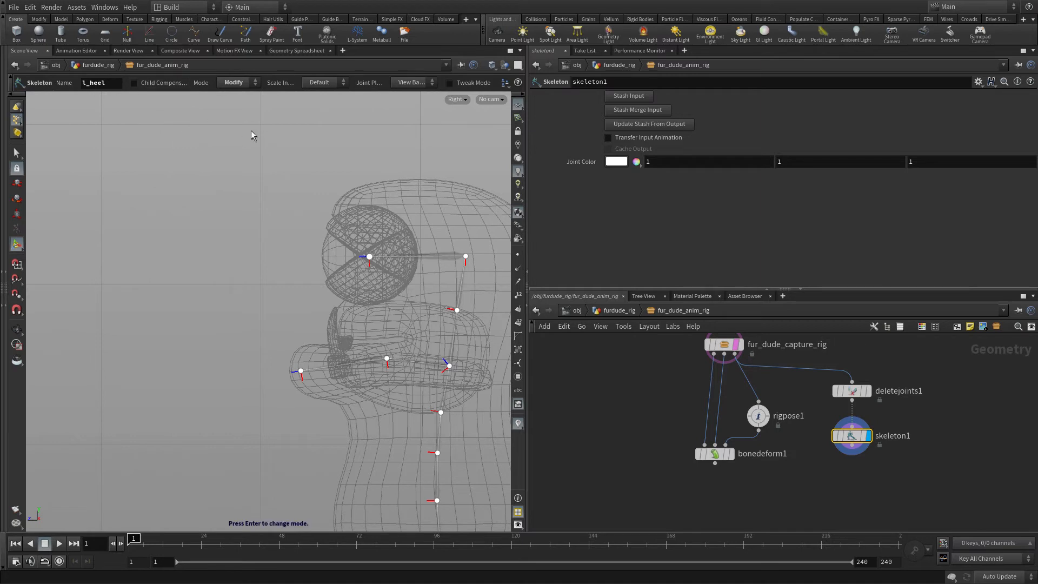
pyautogui.click(233, 82)
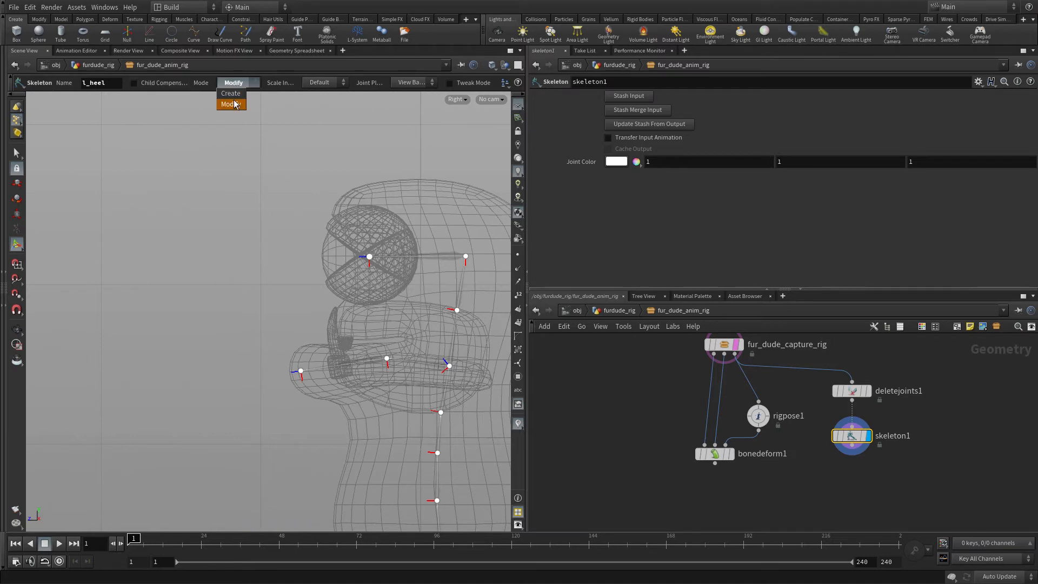
pyautogui.click(230, 93)
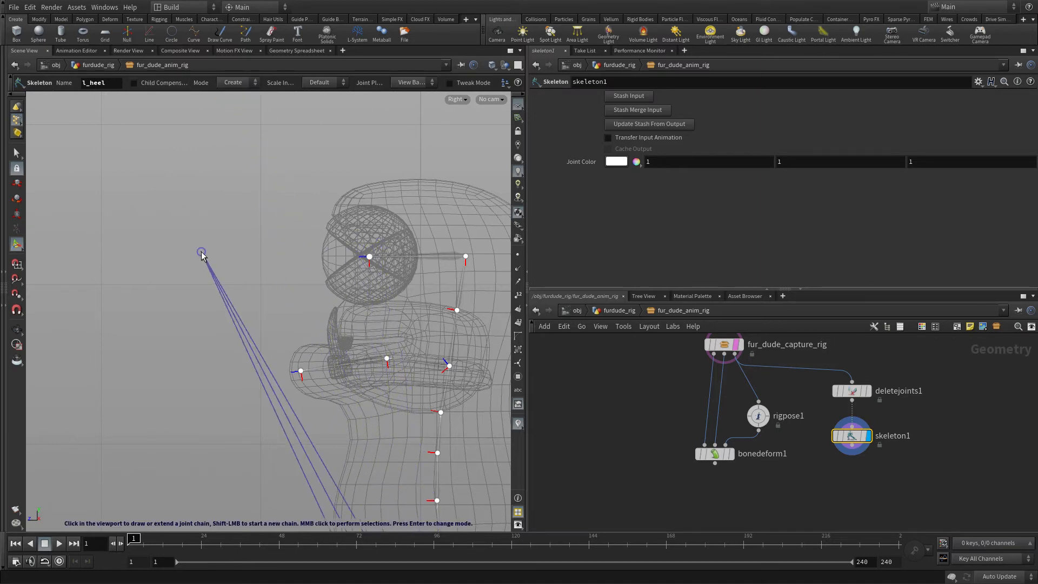
pyautogui.click(99, 257)
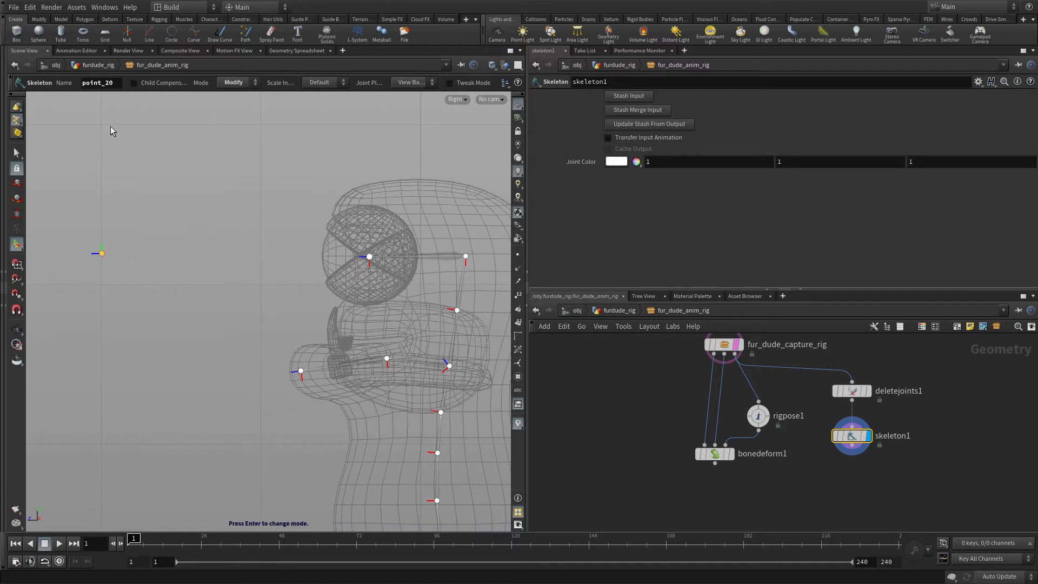
pyautogui.doubleClick(100, 83)
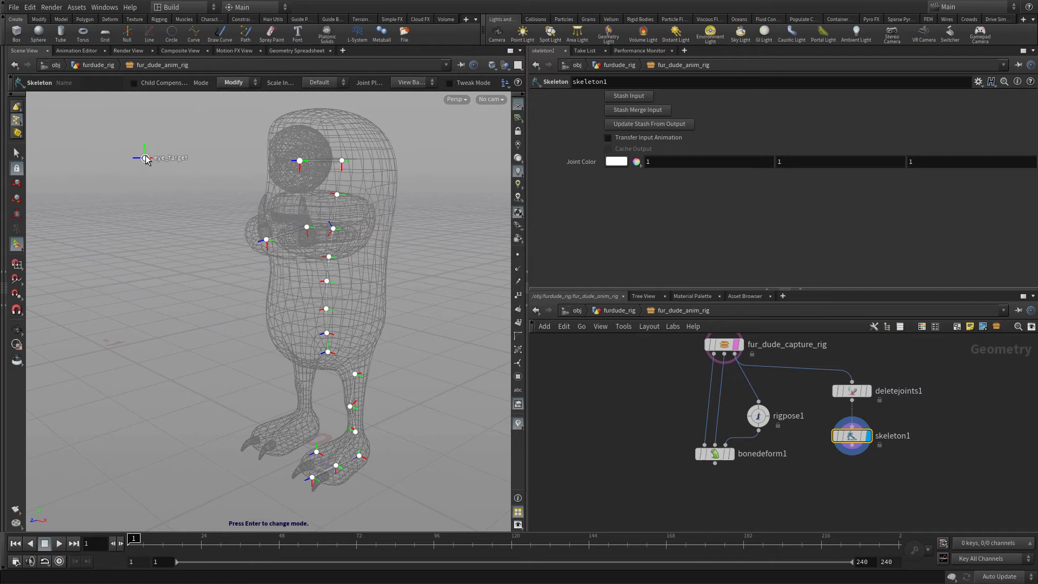
pyautogui.moveTo(808, 282)
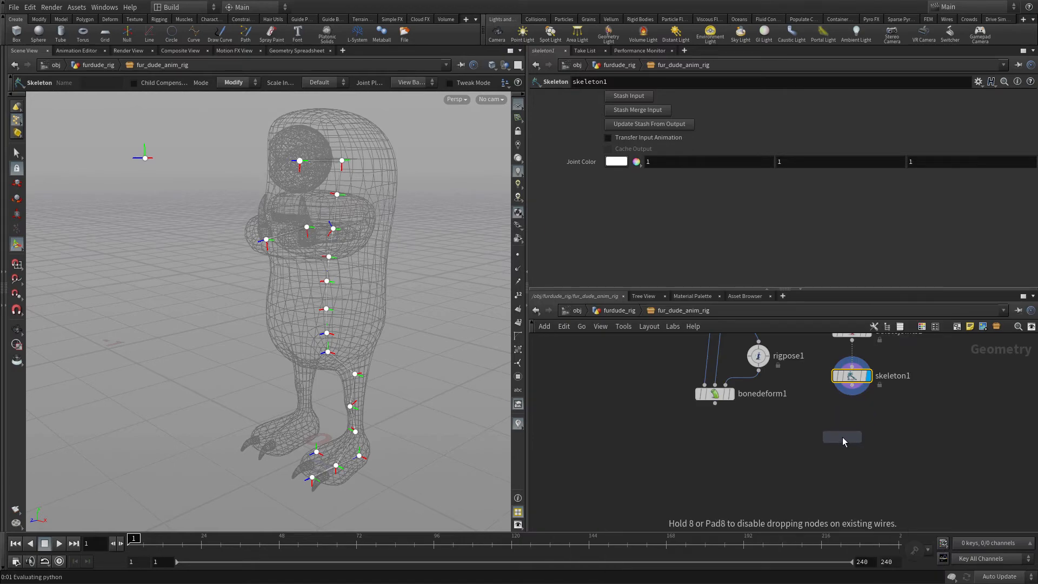
# - Add a Reparent Joints node parenting COG under furdude_main and eye_target under COG
pyautogui.click(842, 436)
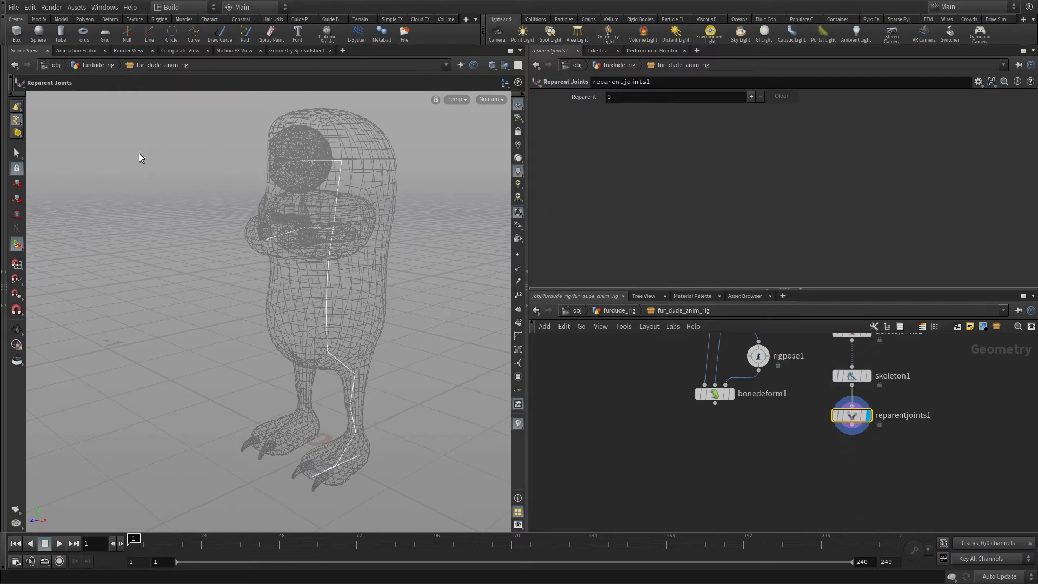
pyautogui.moveTo(723, 156)
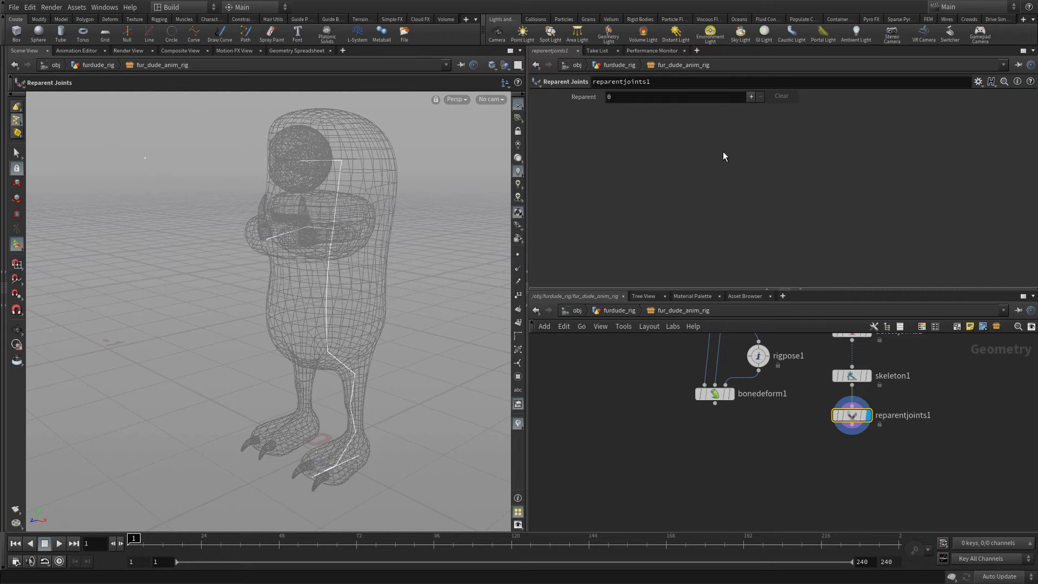
pyautogui.click(750, 96)
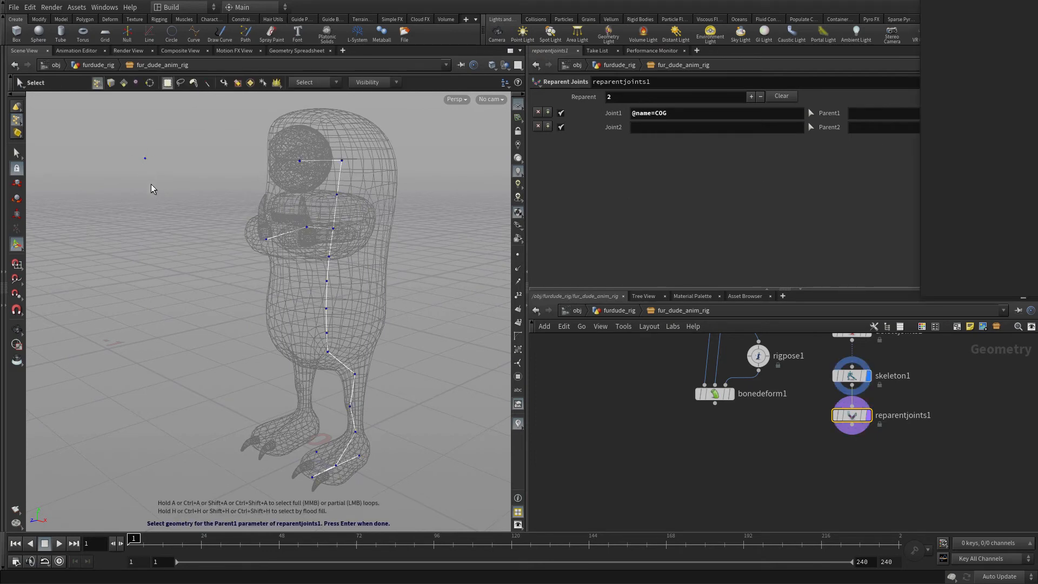
pyautogui.moveTo(318, 455)
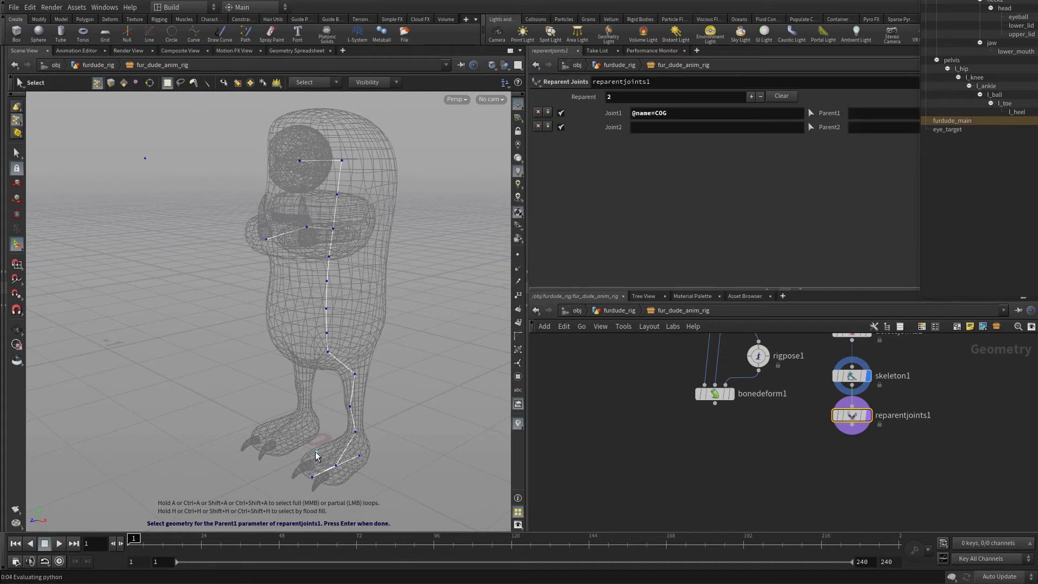
pyautogui.click(951, 120)
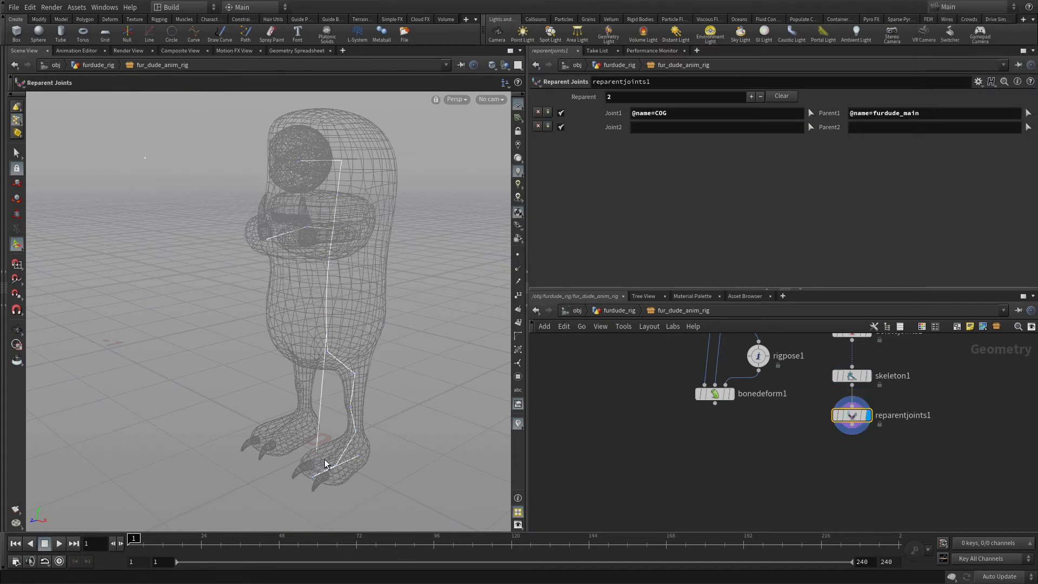
pyautogui.moveTo(758, 448)
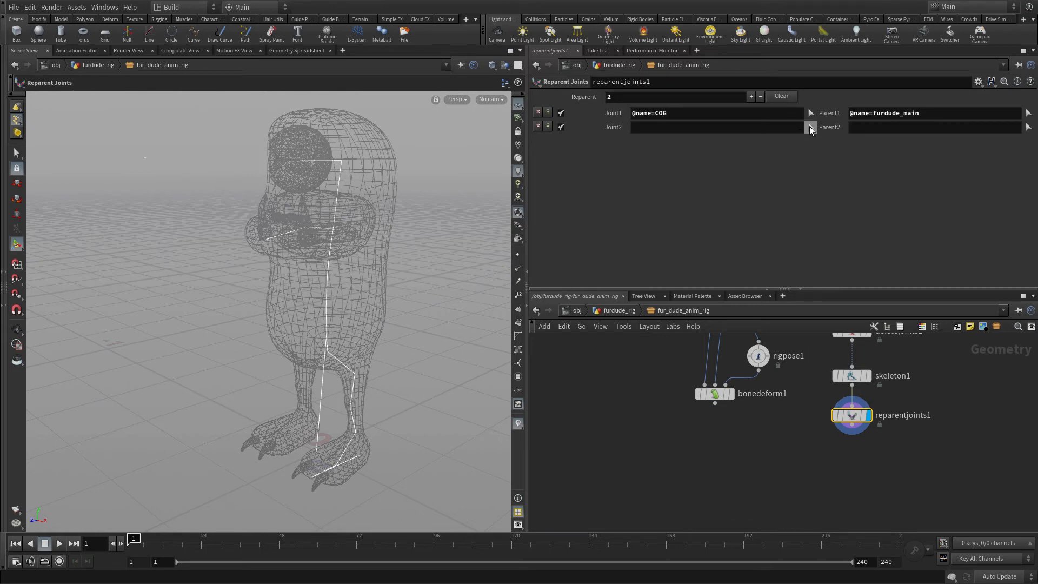
pyautogui.click(810, 127)
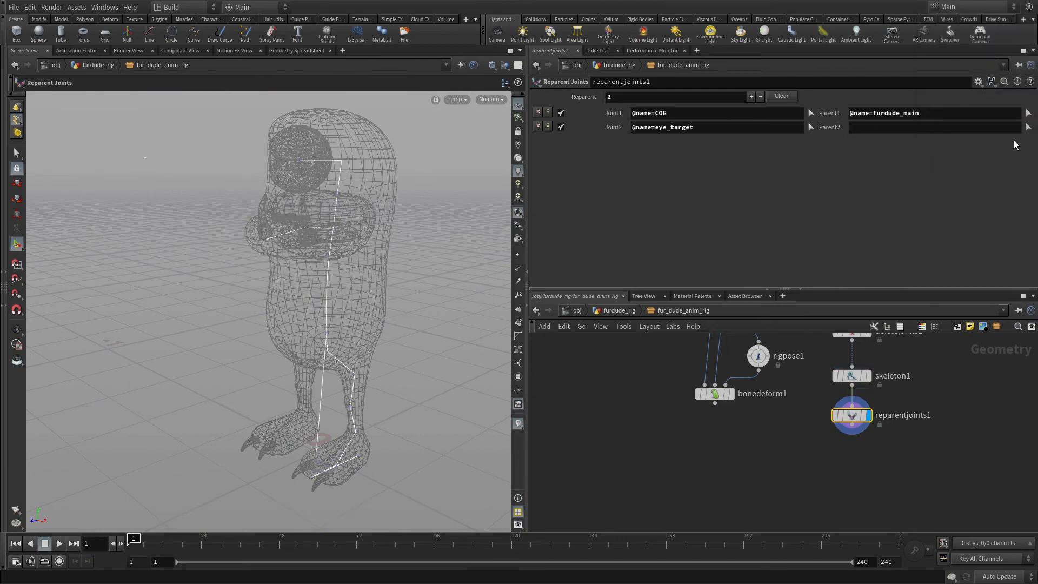
pyautogui.click(810, 126)
pyautogui.write('@name=COG')
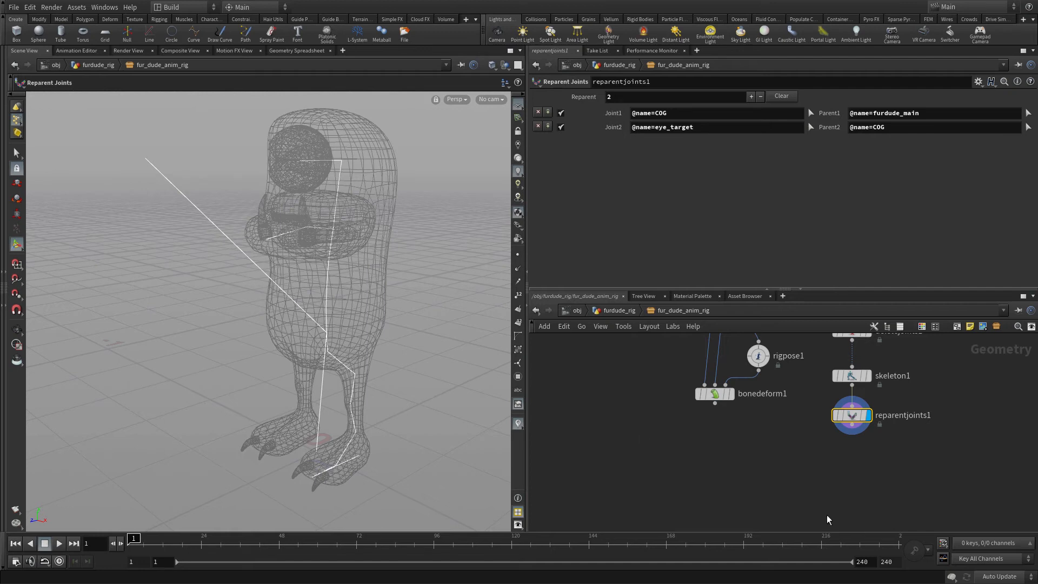
# - Place a Skeleton Mirror node after reparentjoints1 with find token l_ and replace token r_
pyautogui.press('tab')
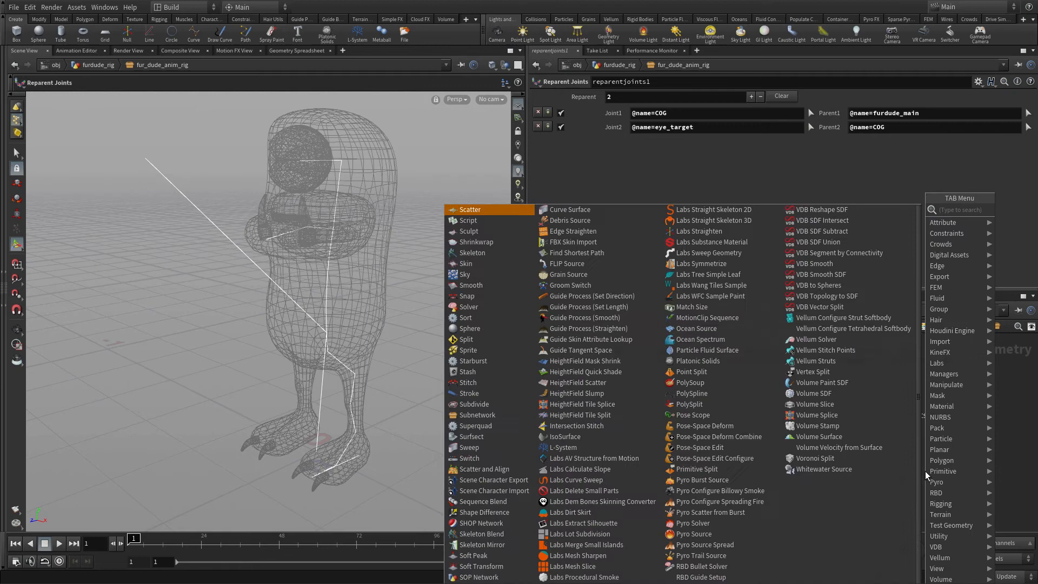
pyautogui.write('ske')
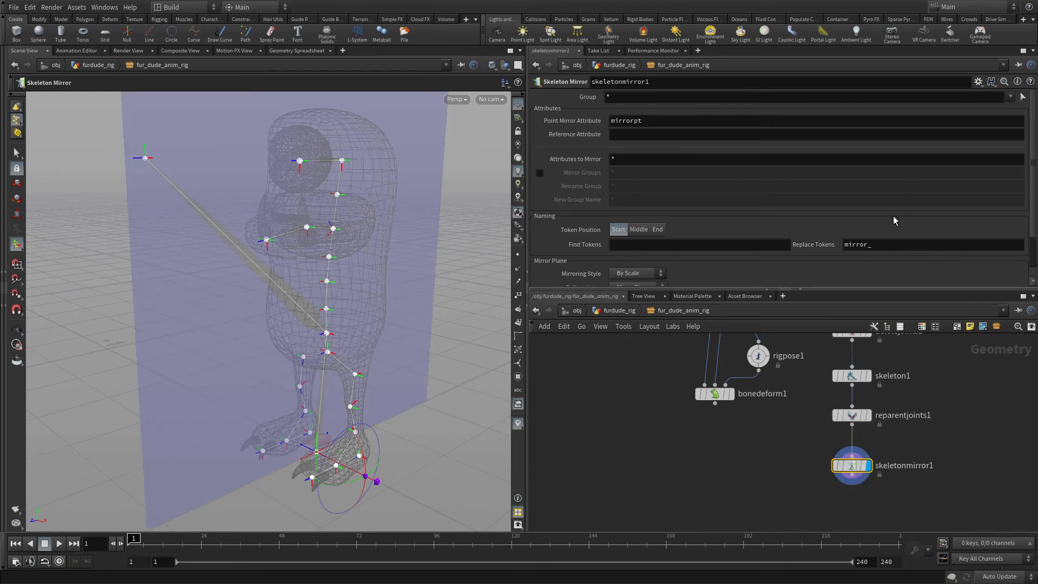
pyautogui.click(699, 244)
pyautogui.write('L_')
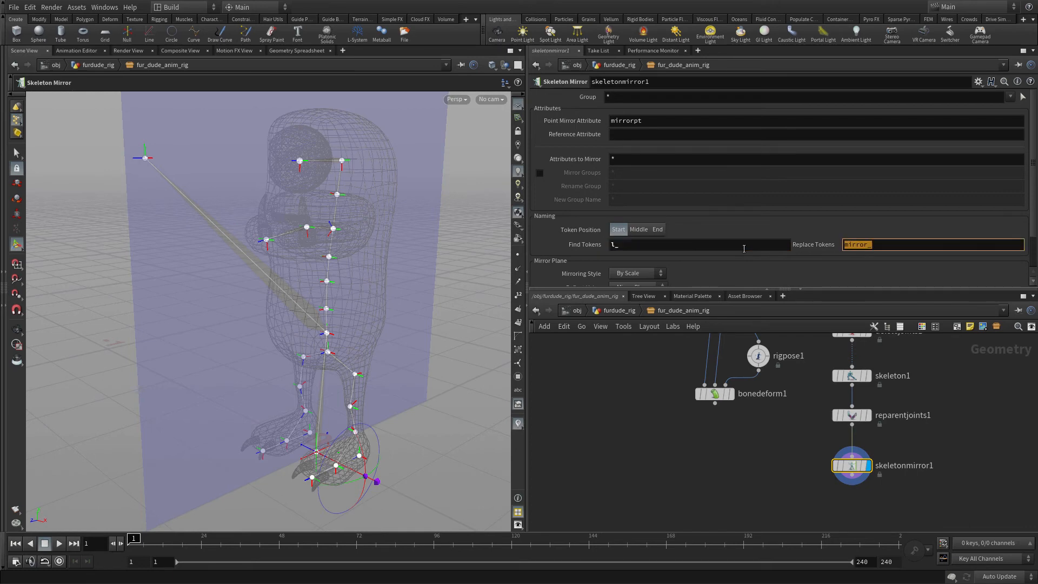
pyautogui.write('r_')
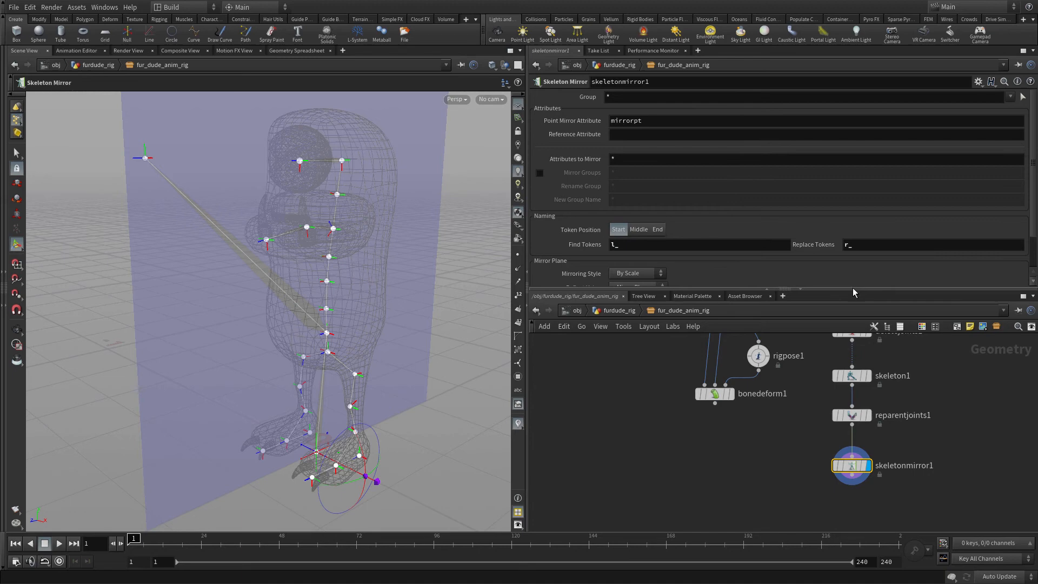
pyautogui.moveTo(855, 292)
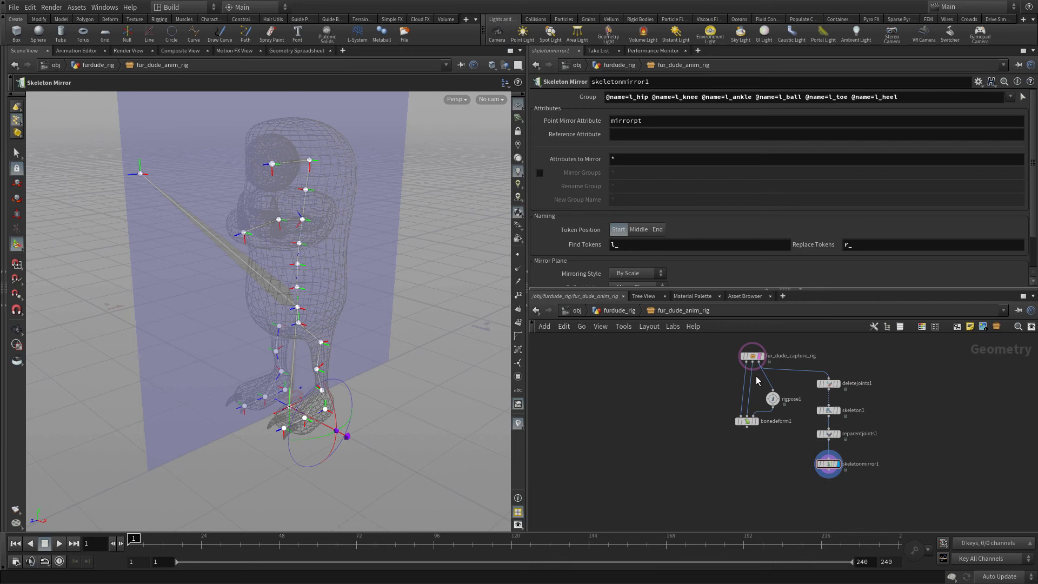
pyautogui.moveTo(343, 333)
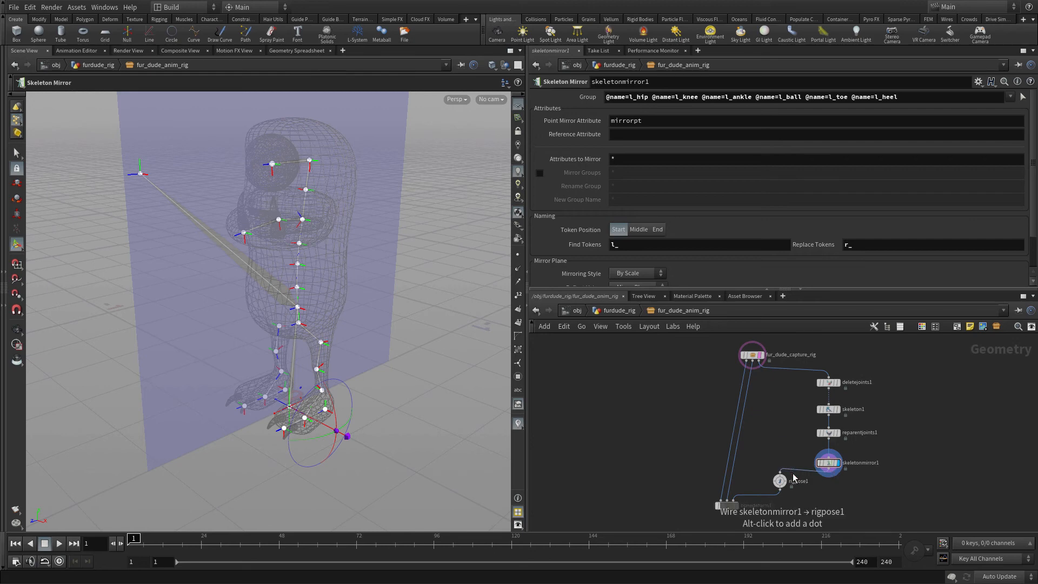
# - Wire skeletonmirror1 into rigpose1 and set the display flag on bonedeform1
pyautogui.click(725, 505)
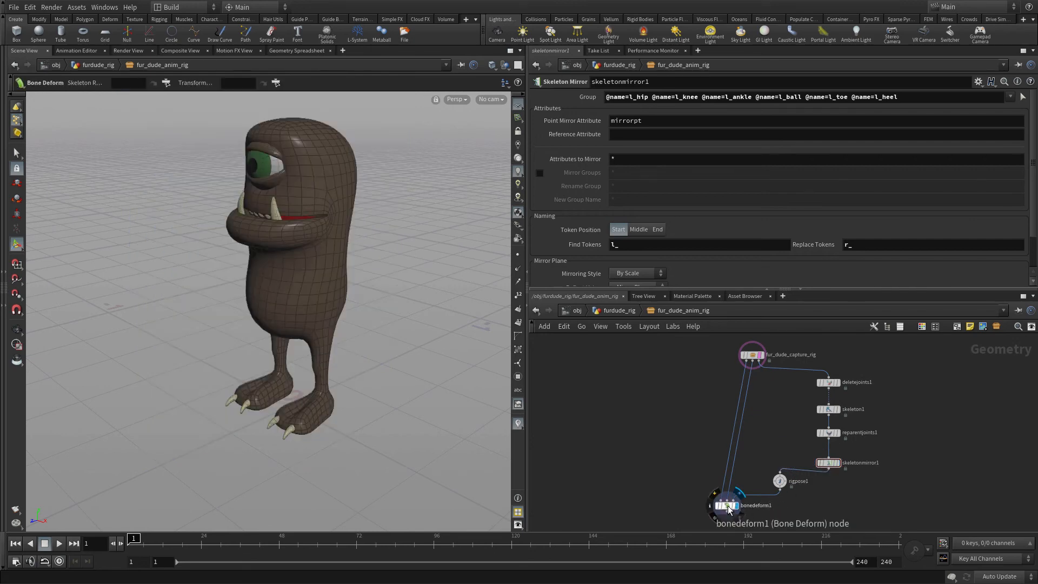
pyautogui.click(728, 505)
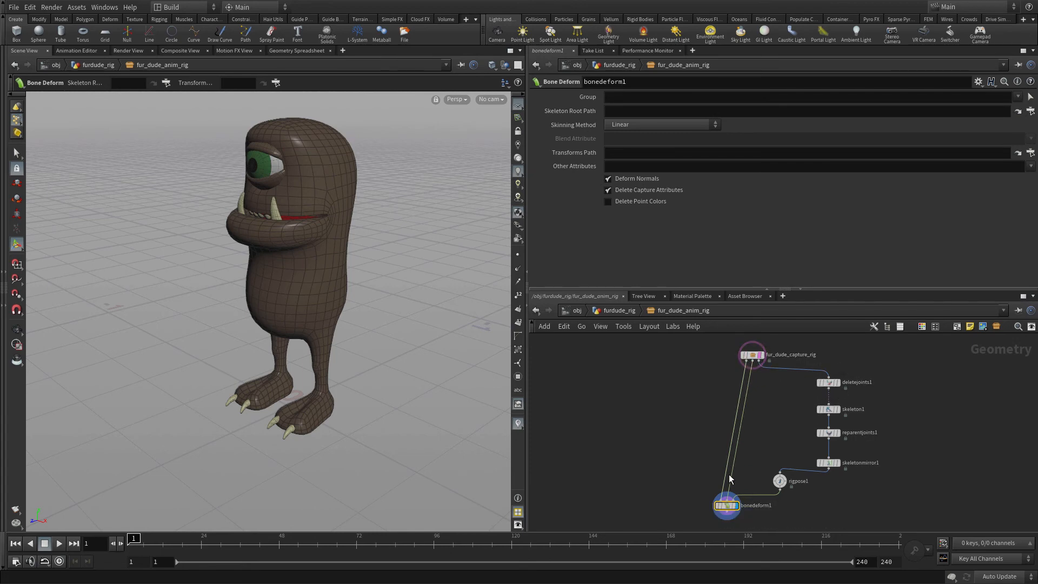
pyautogui.moveTo(849, 480)
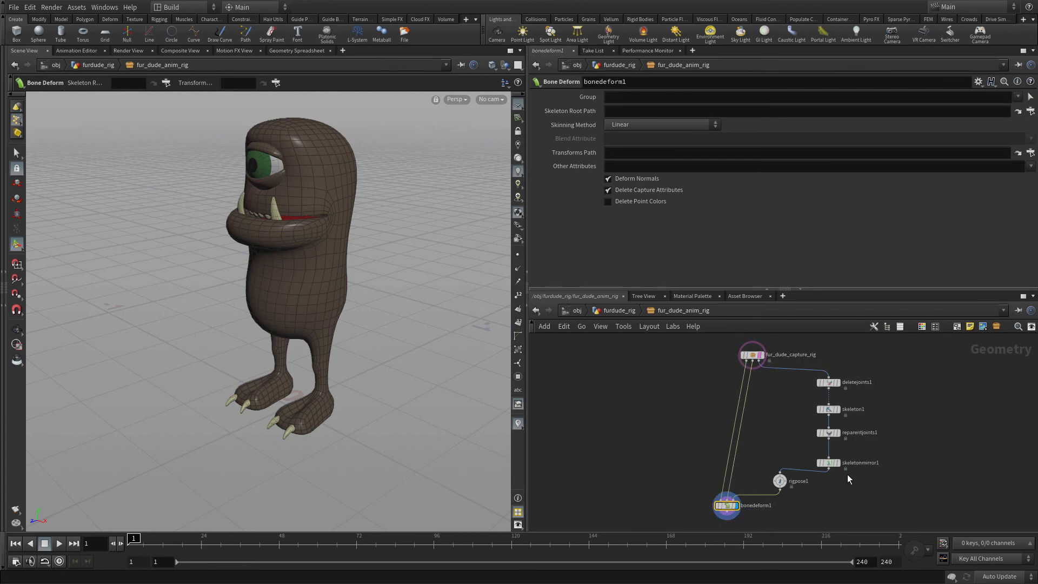
pyautogui.moveTo(879, 427)
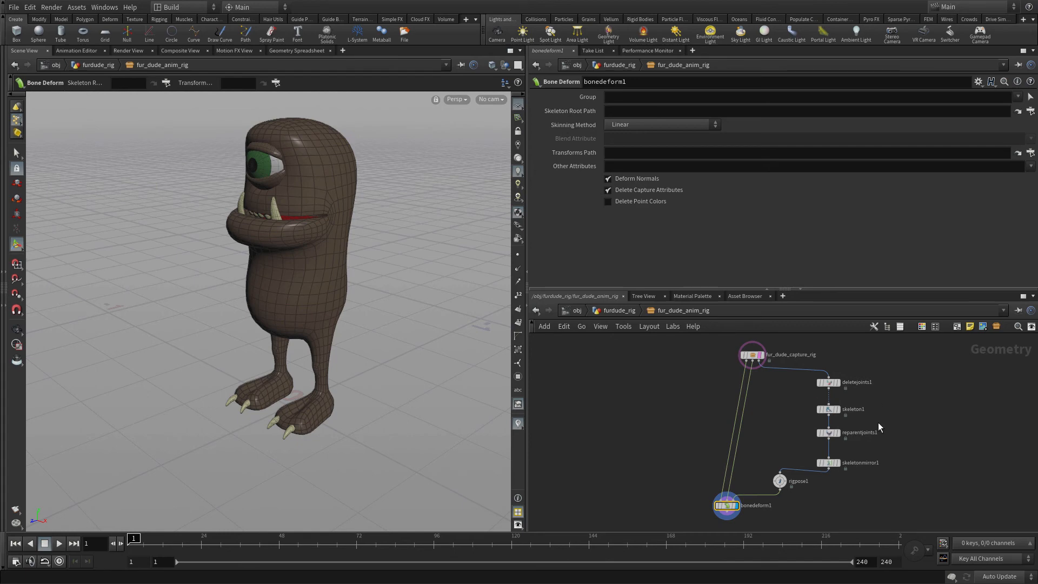
pyautogui.moveTo(842, 442)
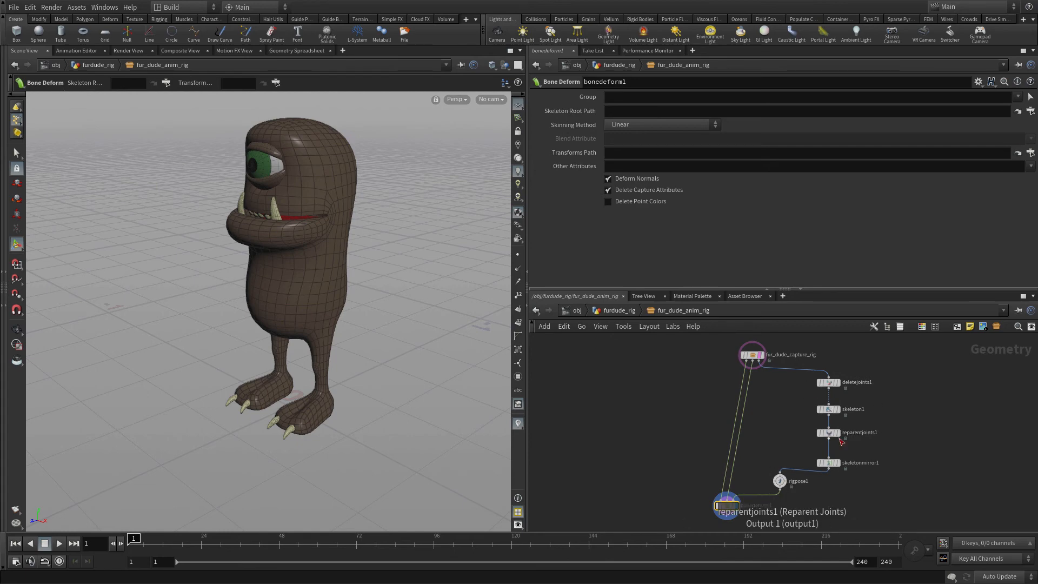
pyautogui.click(726, 505)
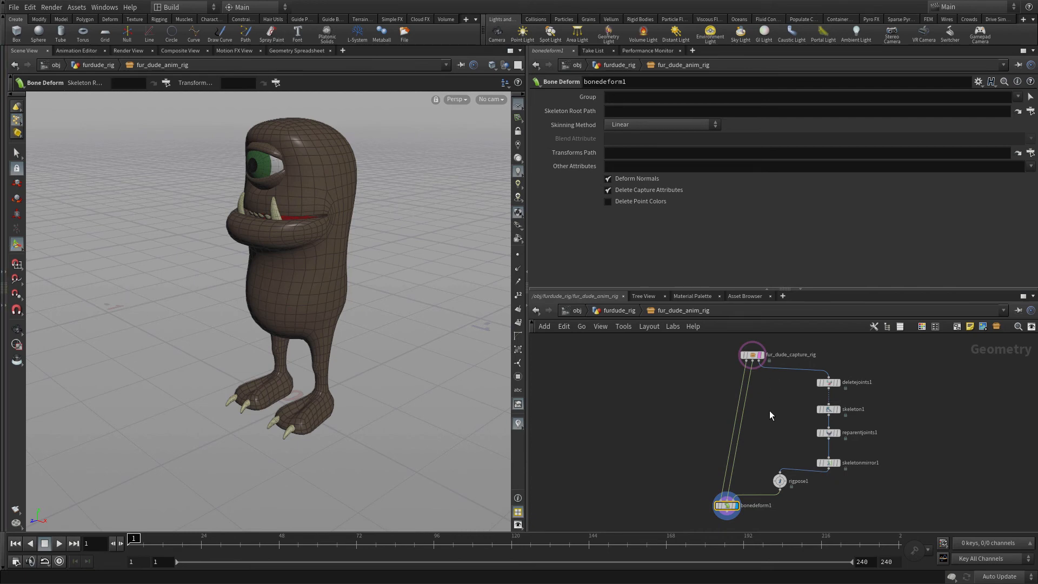
pyautogui.click(779, 481)
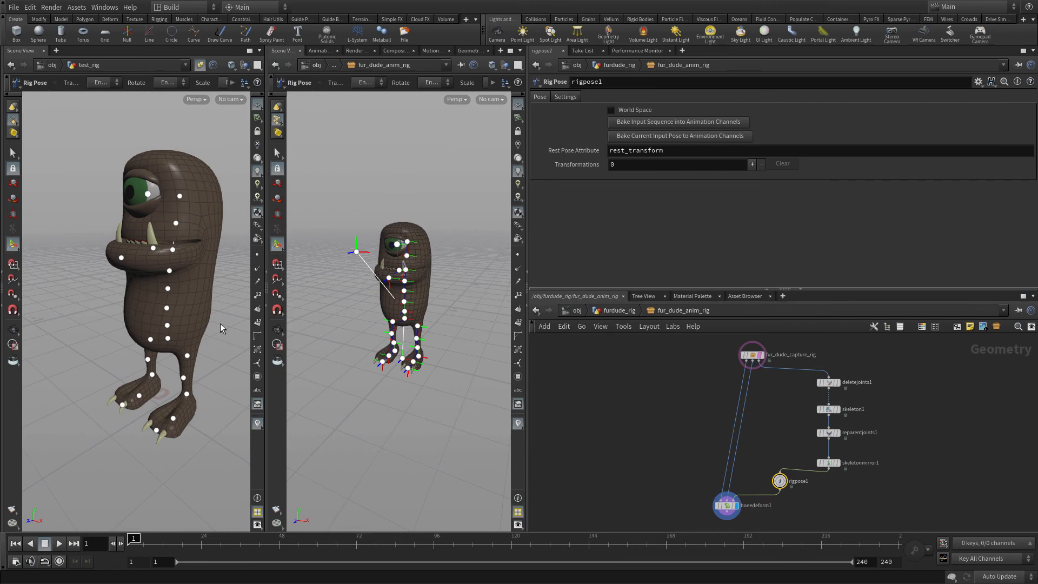
# - Save the fur_dude_anim_rig HDA from the Assets menu so test_rig updates
pyautogui.click(76, 7)
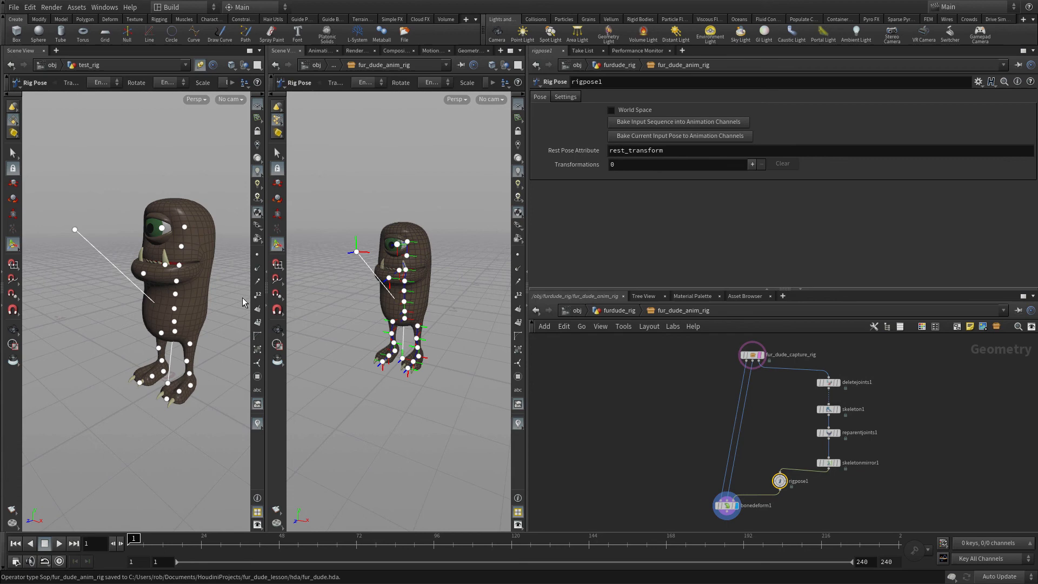
pyautogui.moveTo(854, 486)
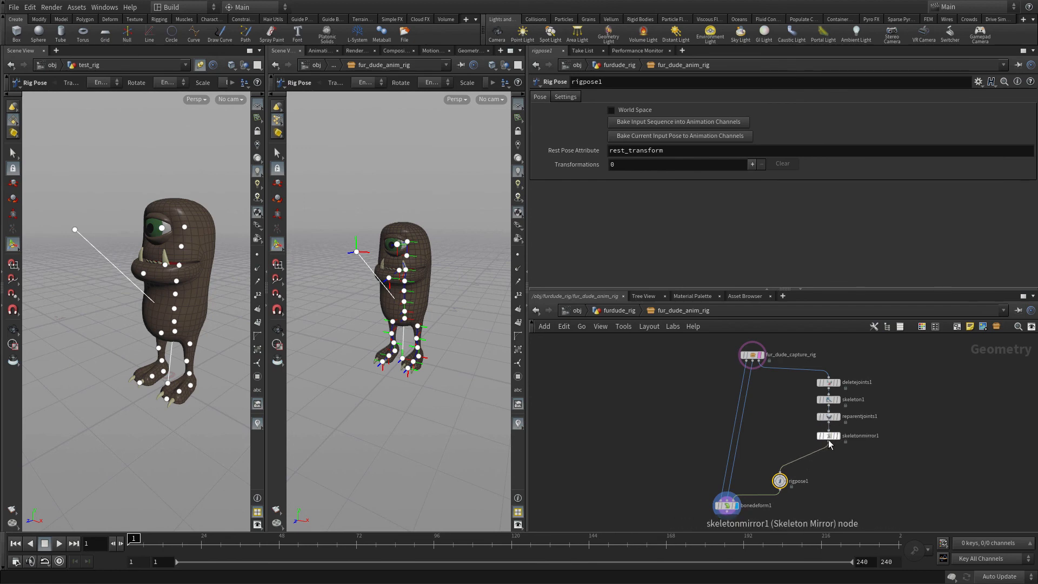
# - Tidy the four joint nodes into a network box titled 'Add Joints'
pyautogui.click(828, 382)
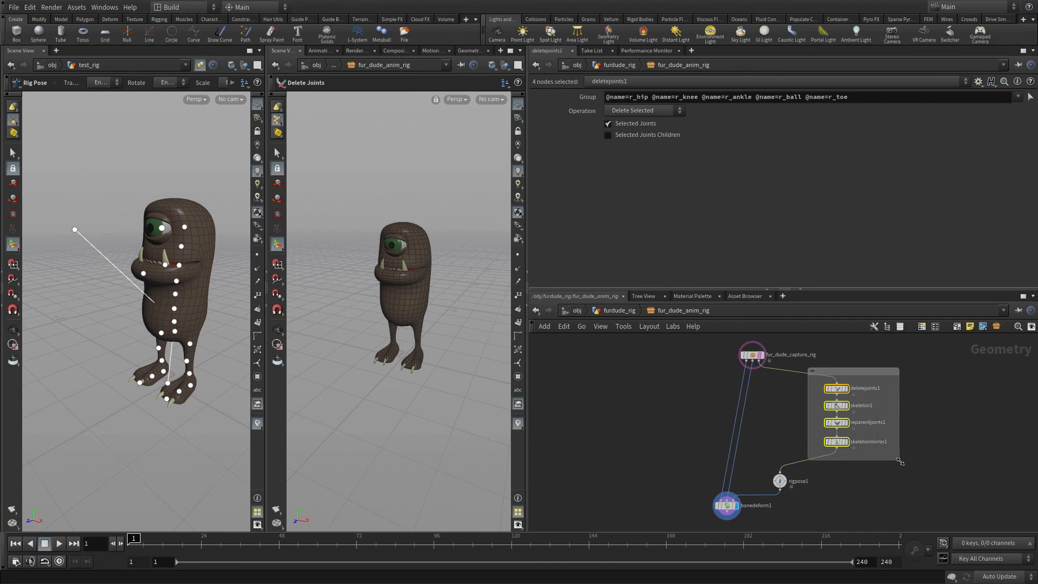
pyautogui.click(854, 371)
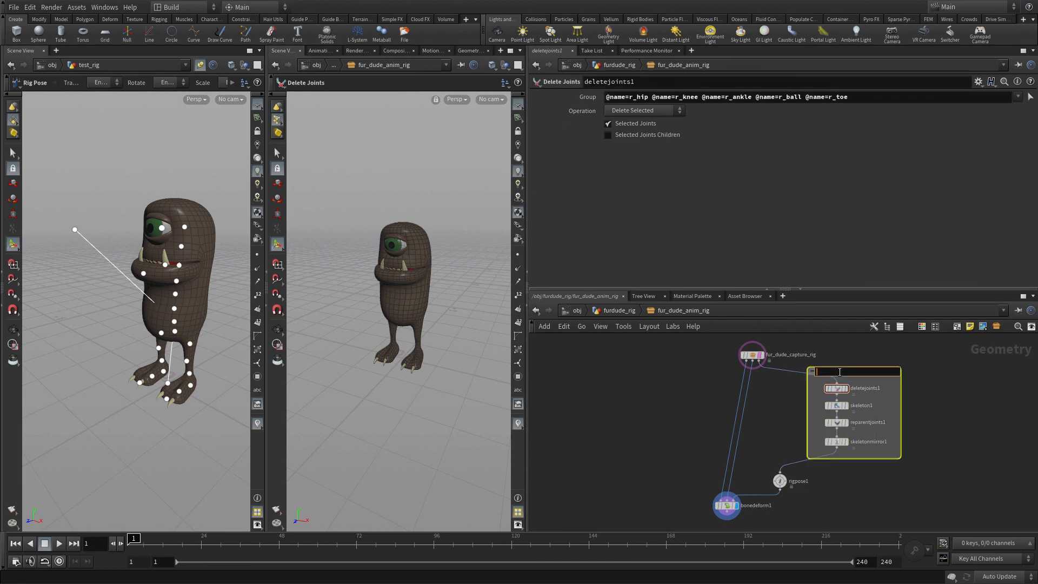
pyautogui.write('Add Joints')
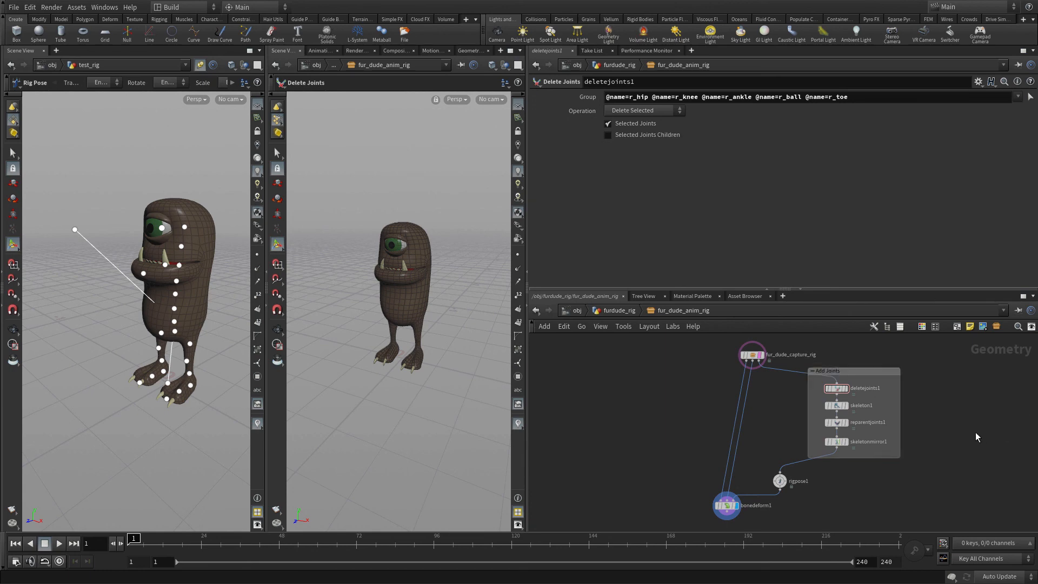
pyautogui.moveTo(896, 469)
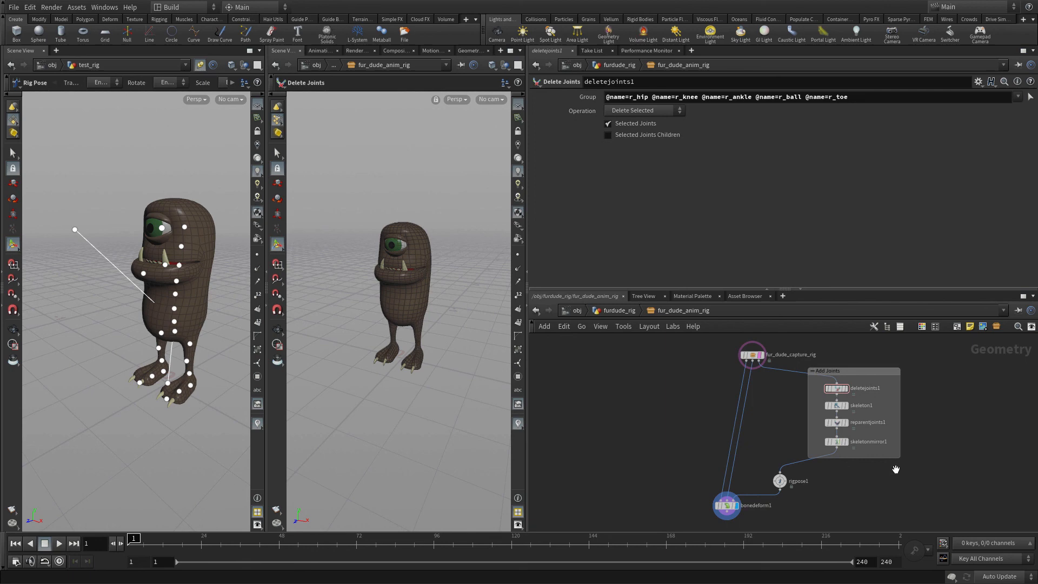